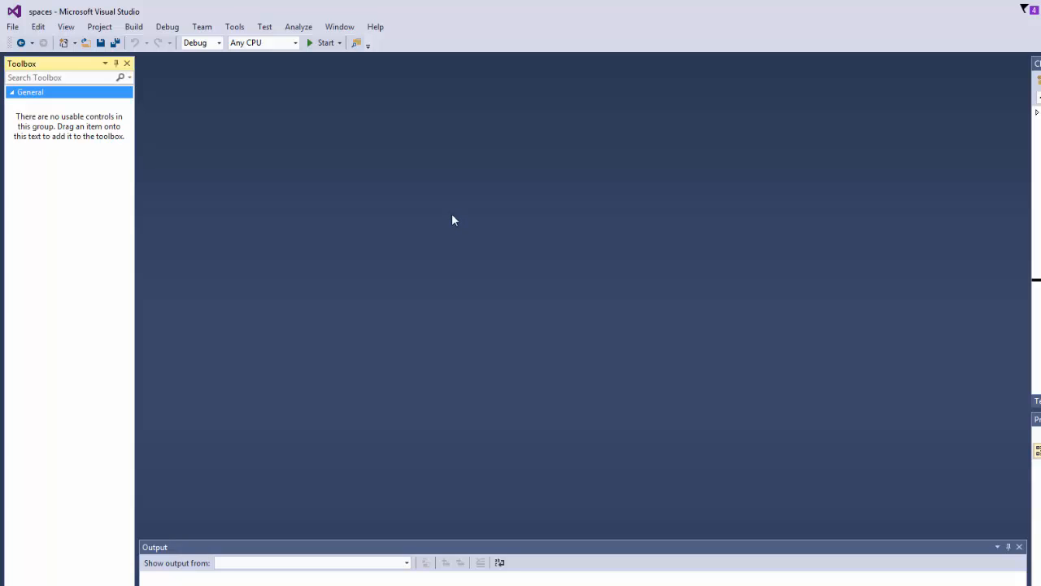
mouse_move(248, 135)
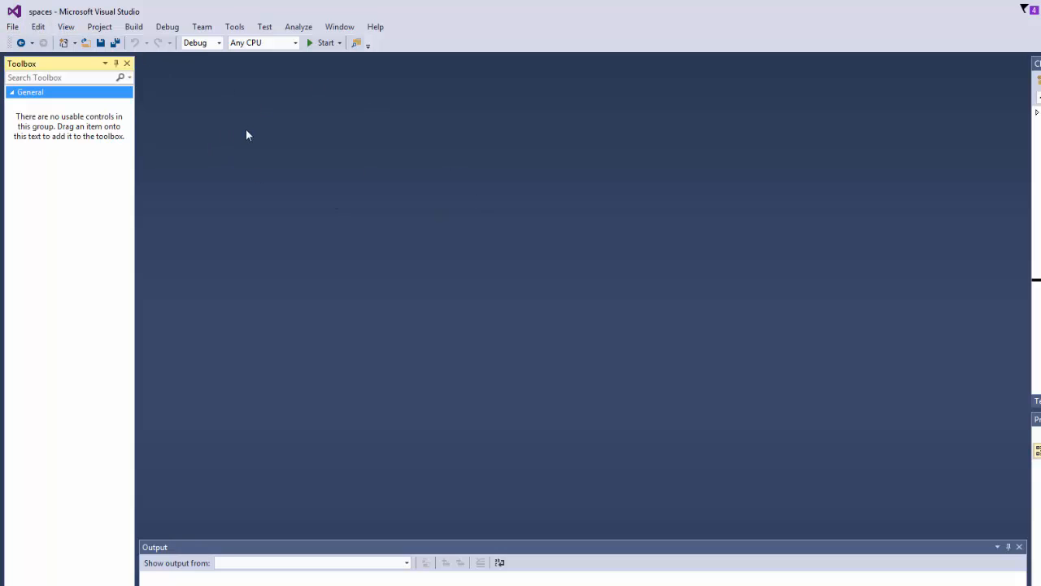
Create a new Visual C# Console Application project named RandomNumbers.
click(13, 26)
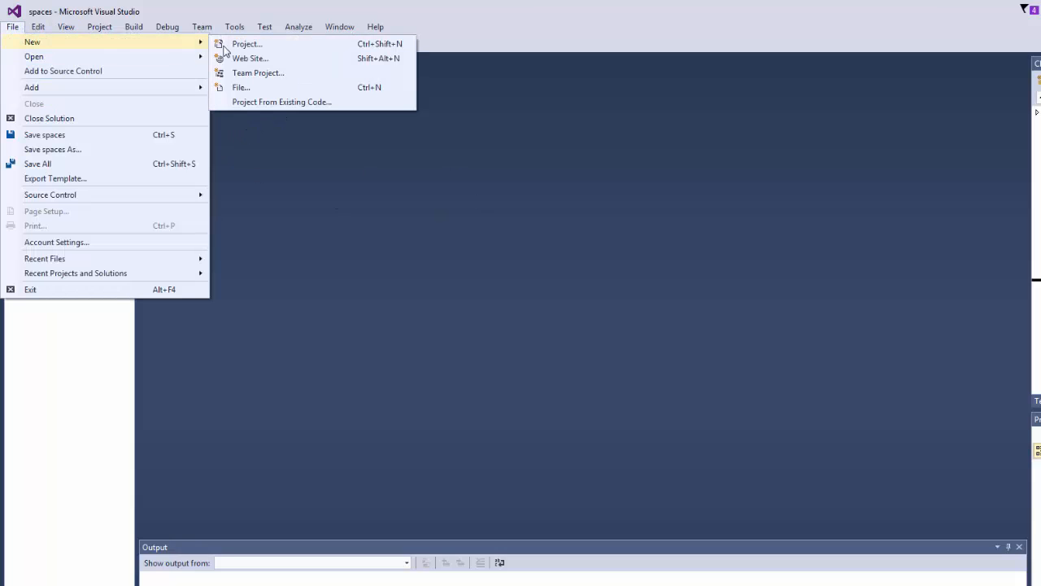
click(247, 44)
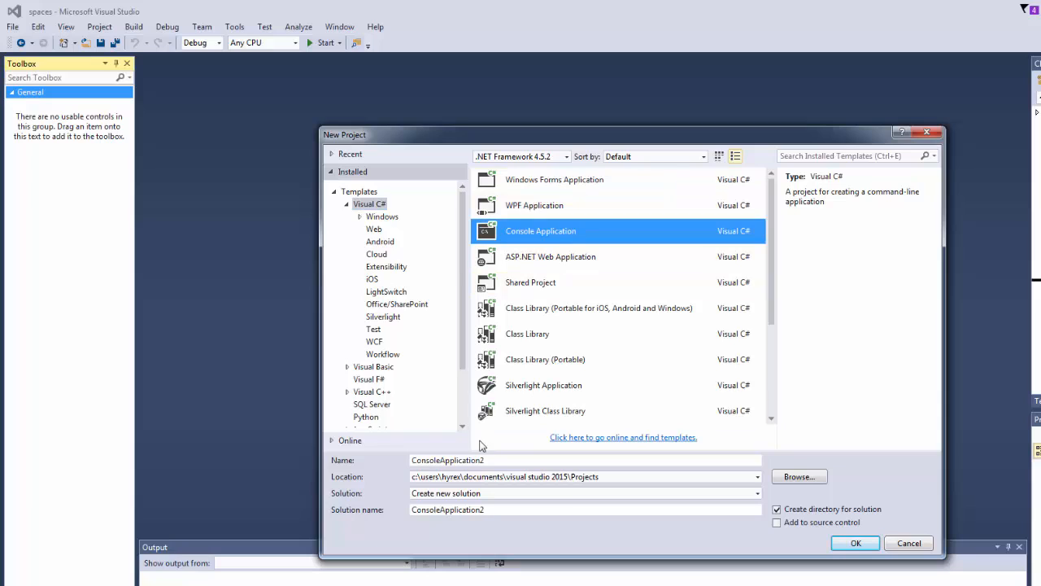
text(ra)
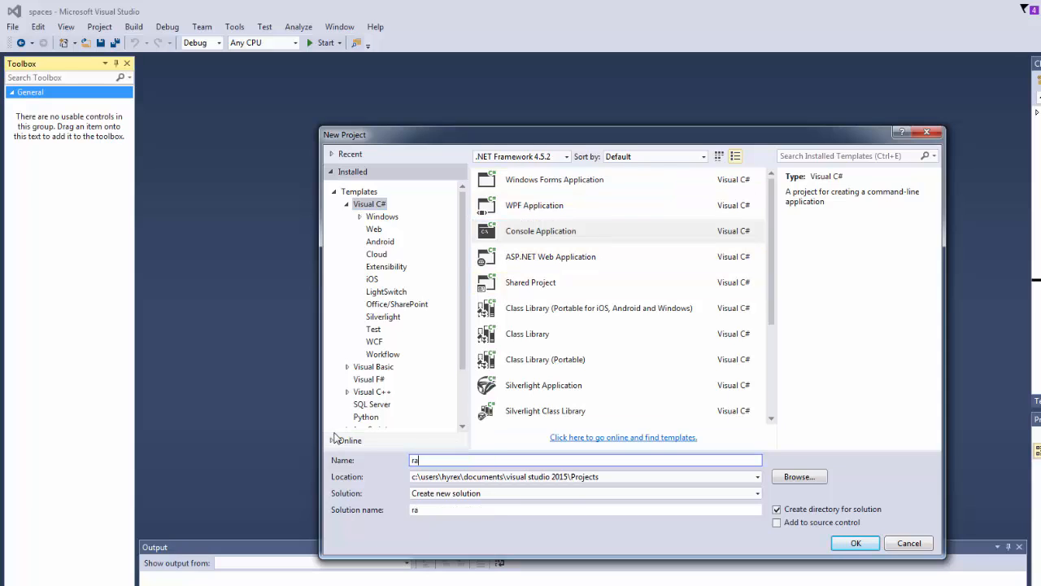
text(RandomNum)
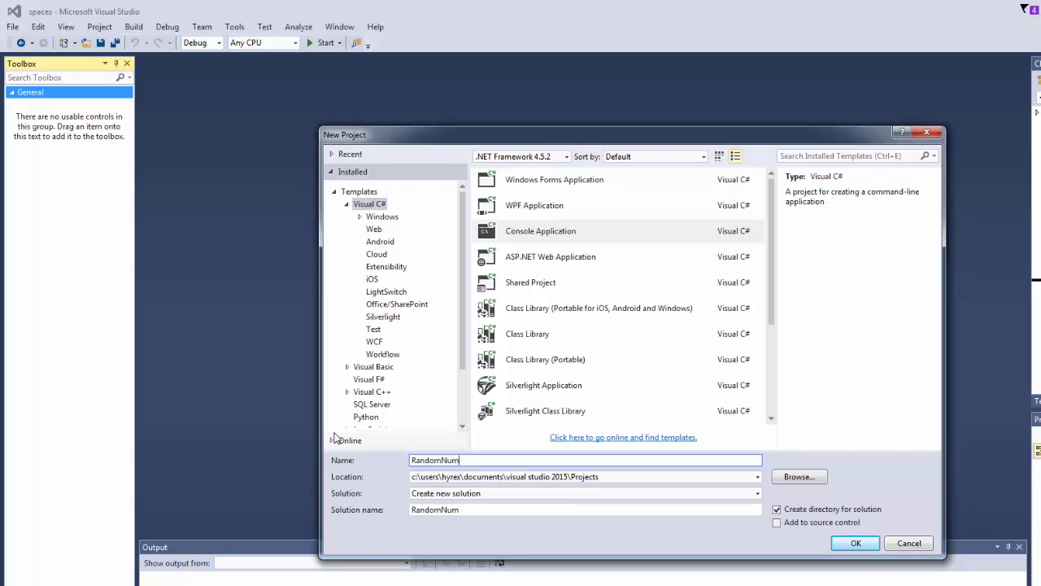
click(855, 543)
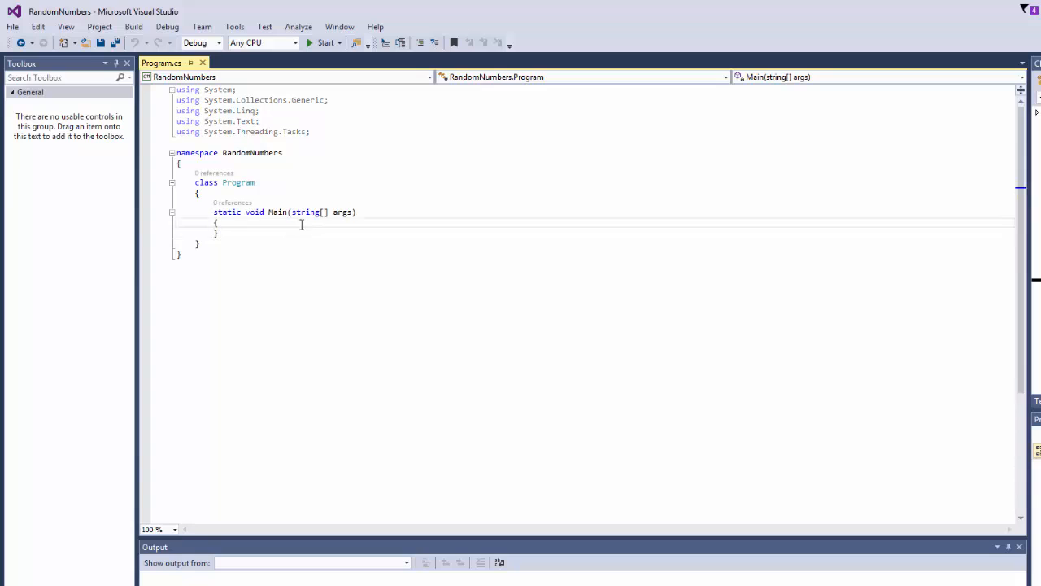
Declare int check = 0 and Random rand = new Random() in Main, beginning an int[] line.
key(enter)
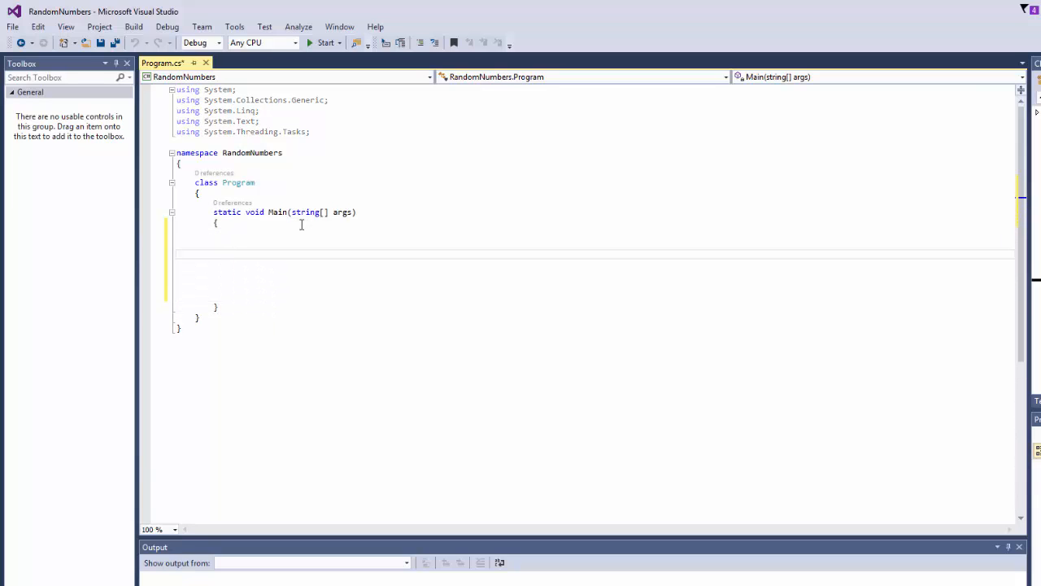
text(int)
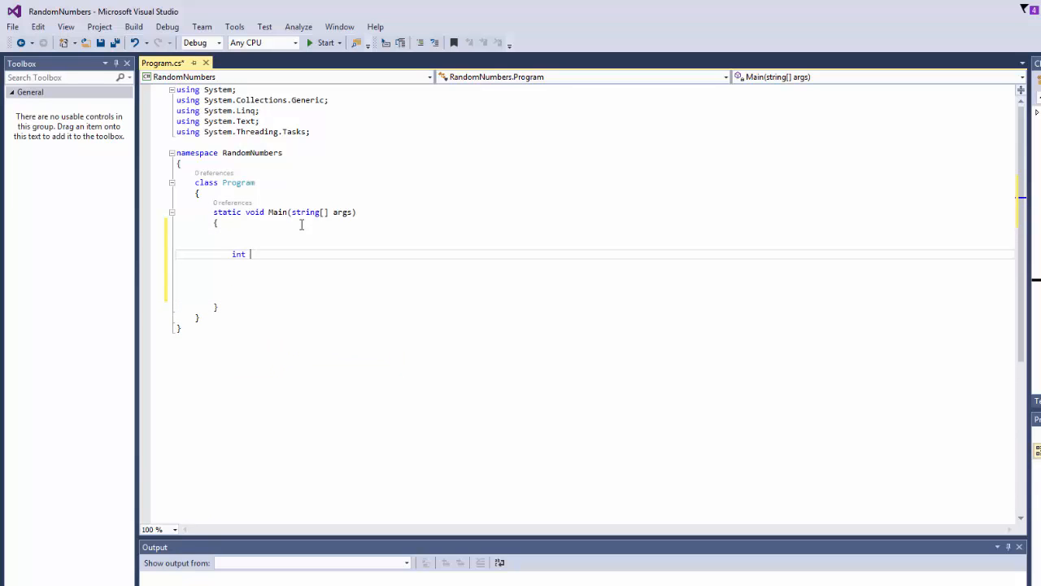
text(check =0)
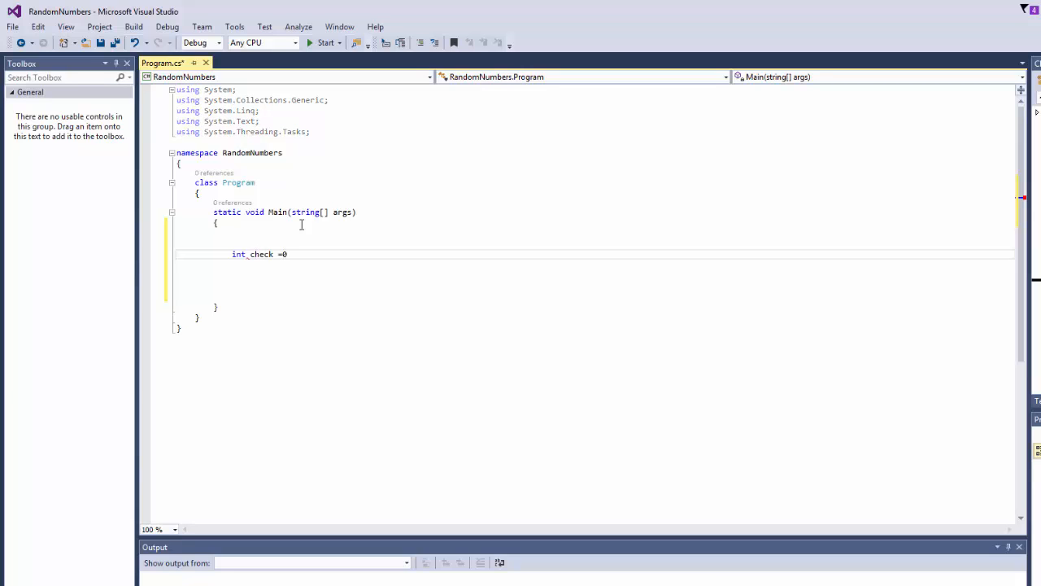
text(Random)
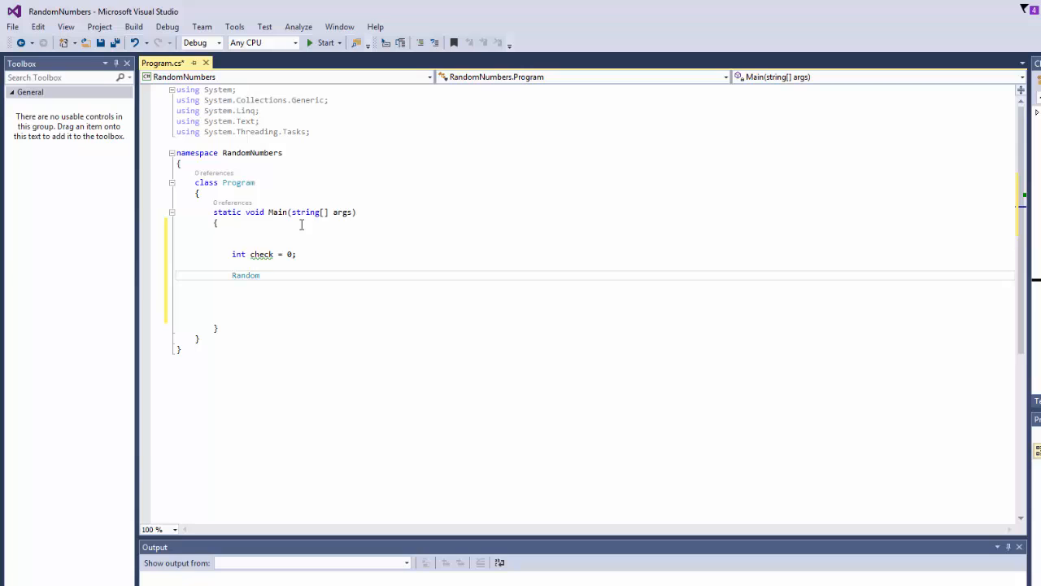
text(rand)
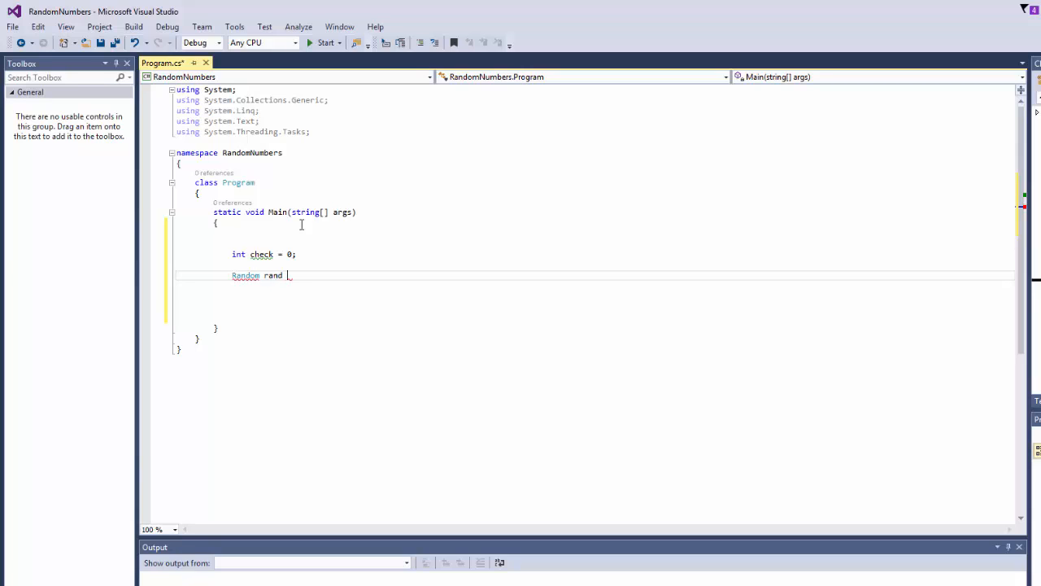
text(= new Random();)
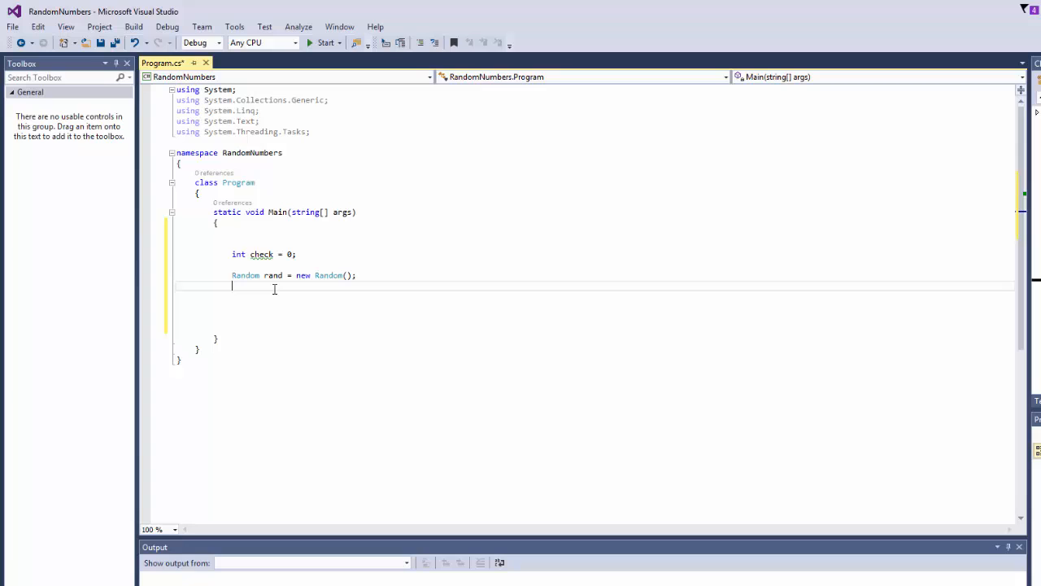
text(int[)
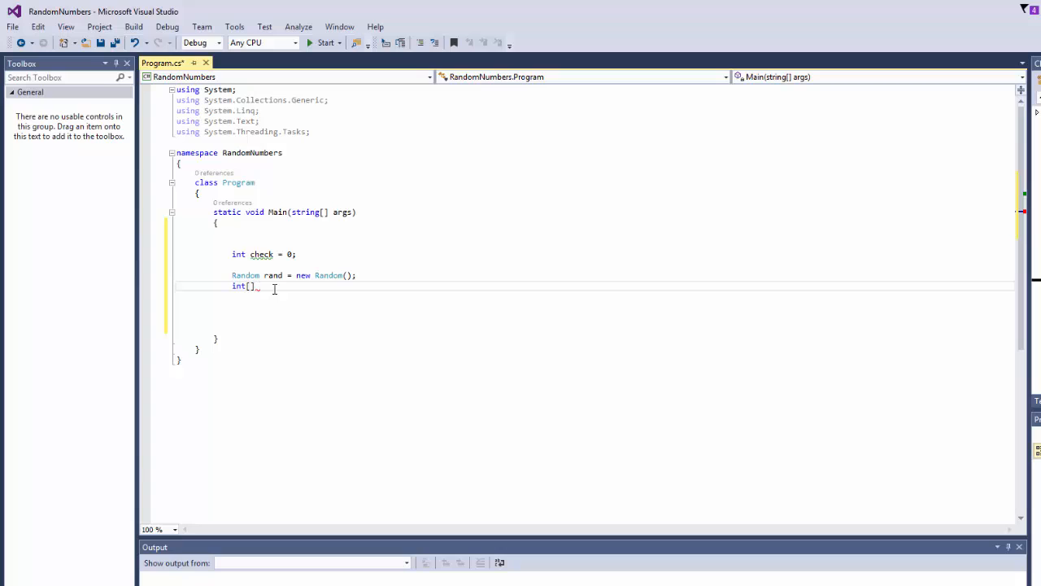
Finish the declaration int[] Lottery = new int[6];.
text(Loteery = ne)
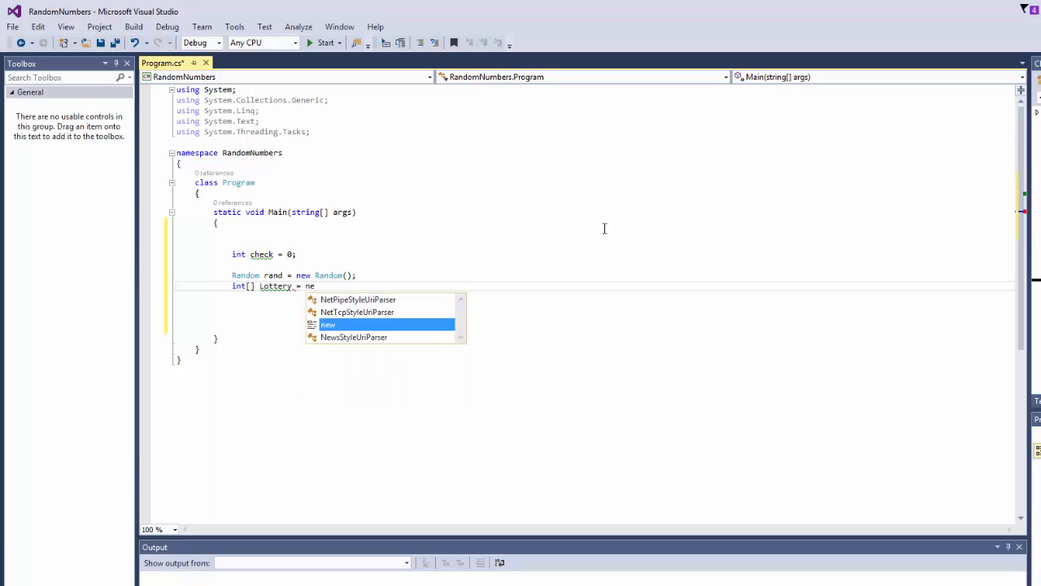
text(int)
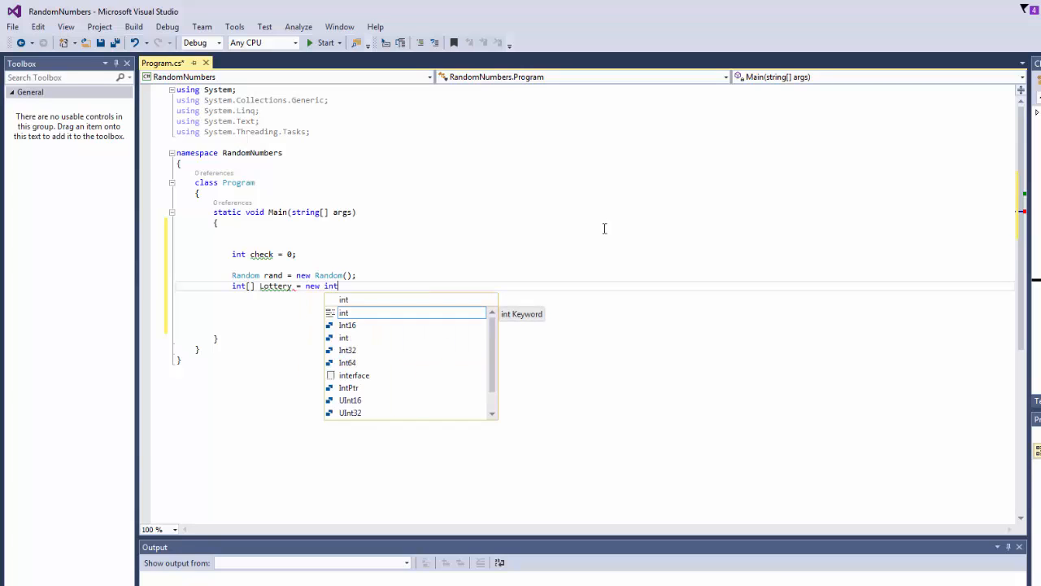
text([6])
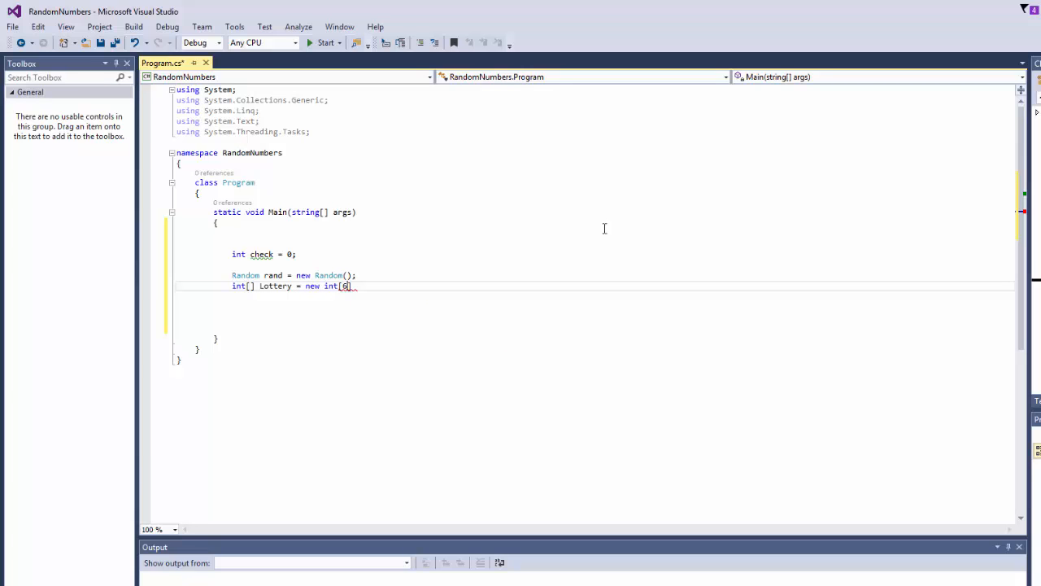
text(;)
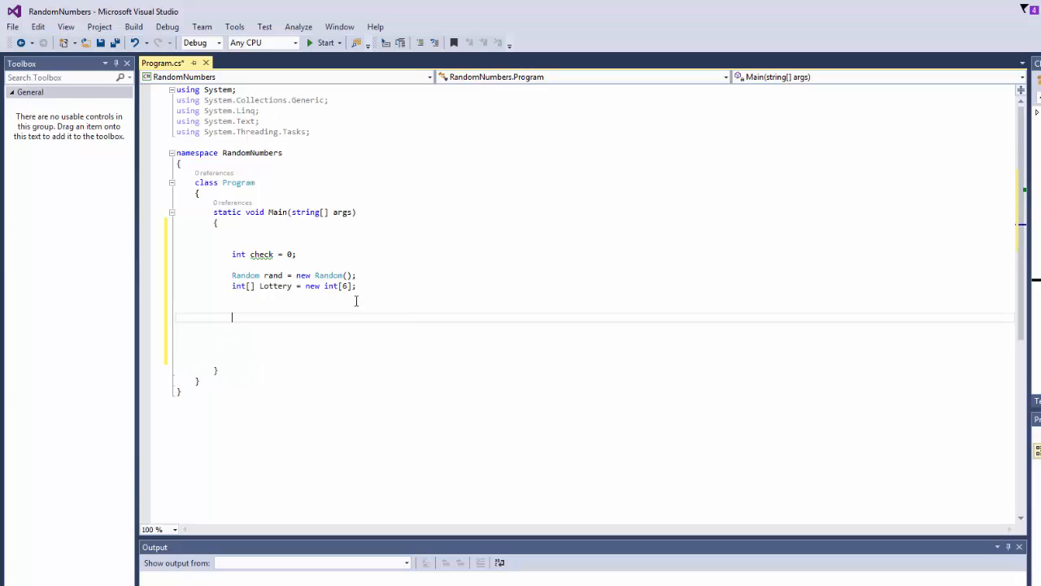
Write a for loop header running i from 0 to Lottery.Length.
text(for(int)
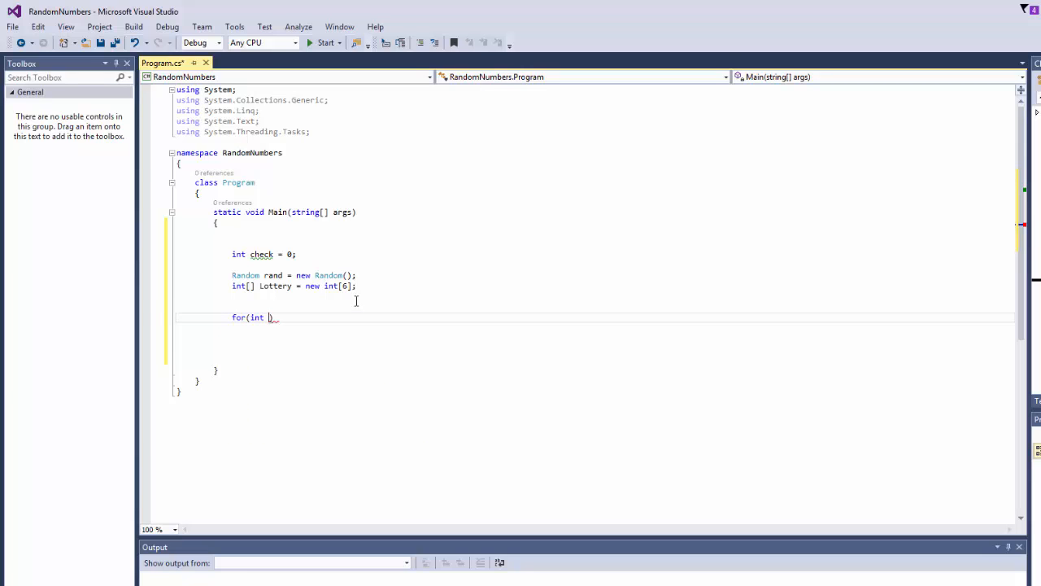
text(i)
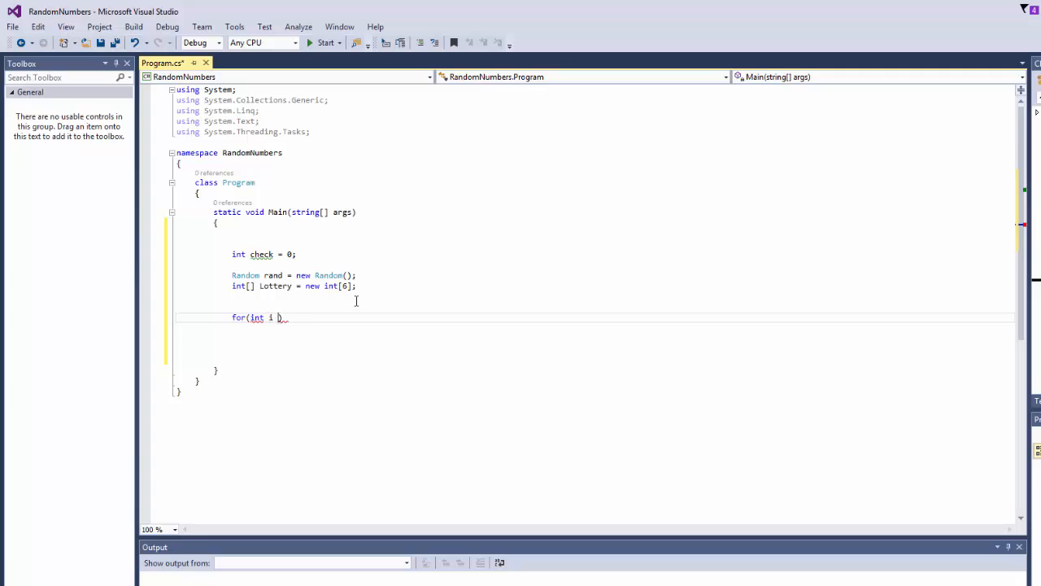
text(=0; ))
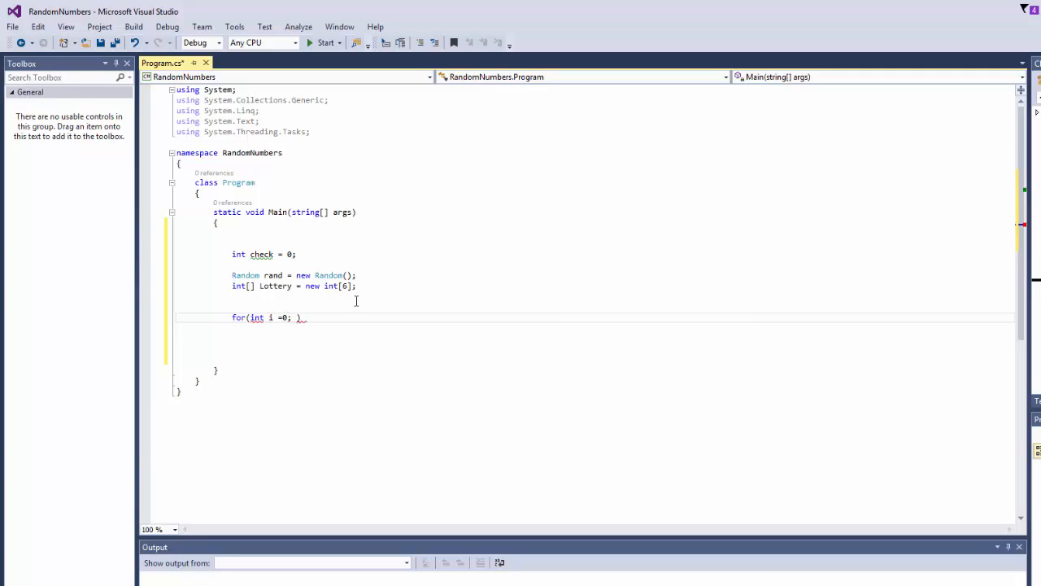
text(i <1)
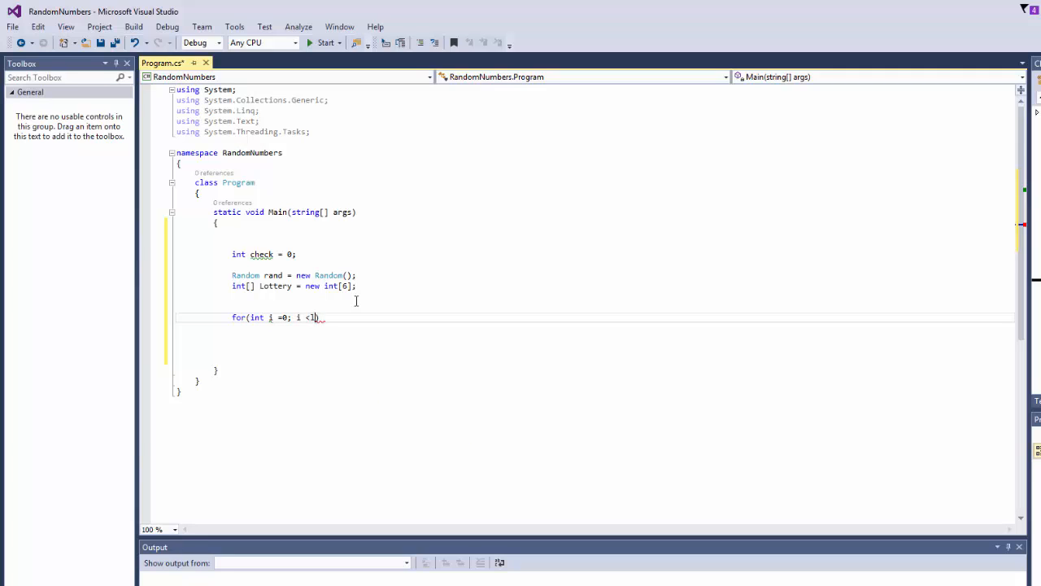
text(l)
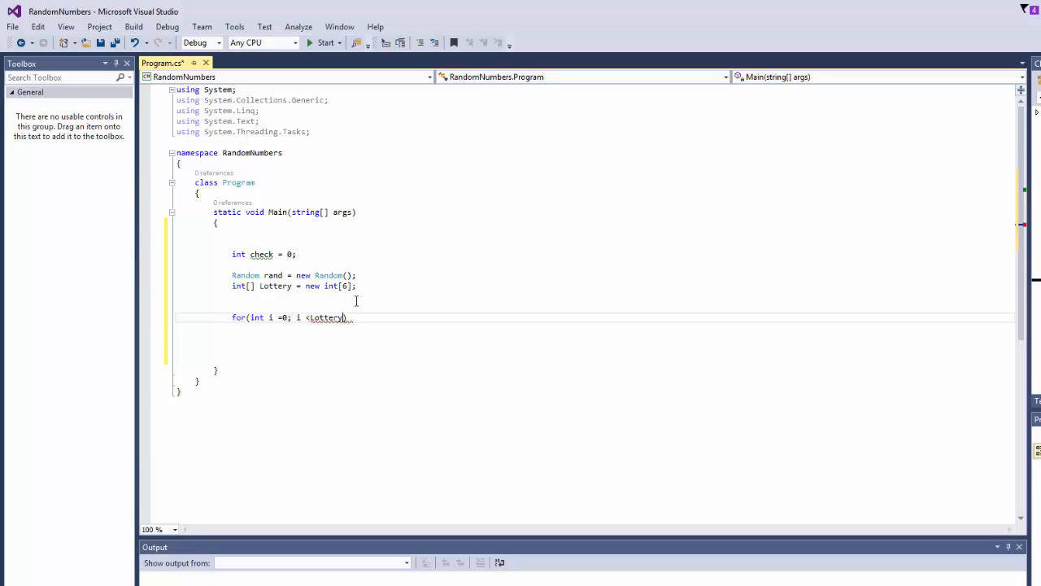
text(.)
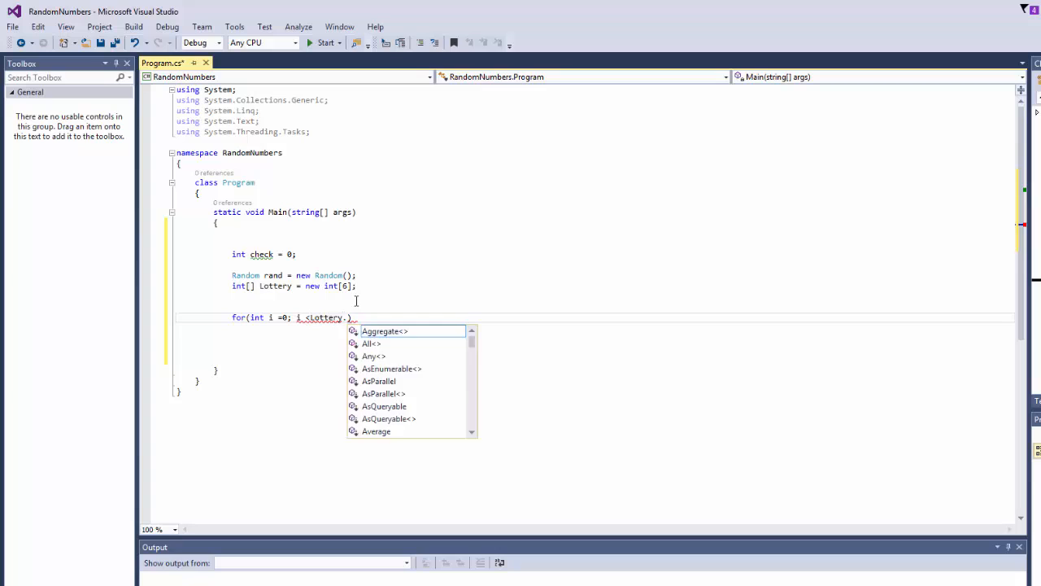
text(Length;)
text({)
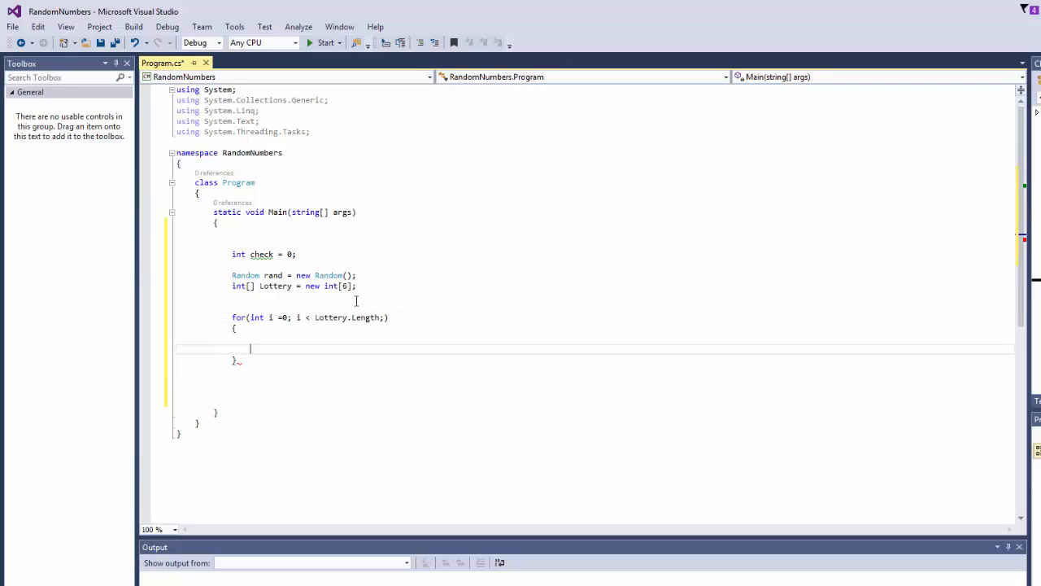
Inside the loop, assign check = rand.Next(0,60), restoring the upper bound to 60.
text(c)
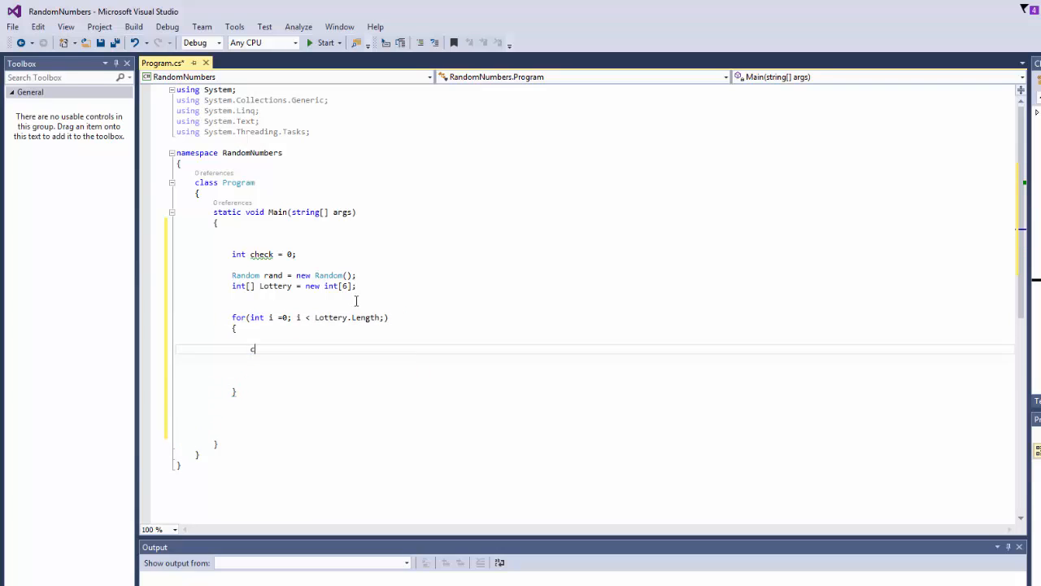
text(heck =)
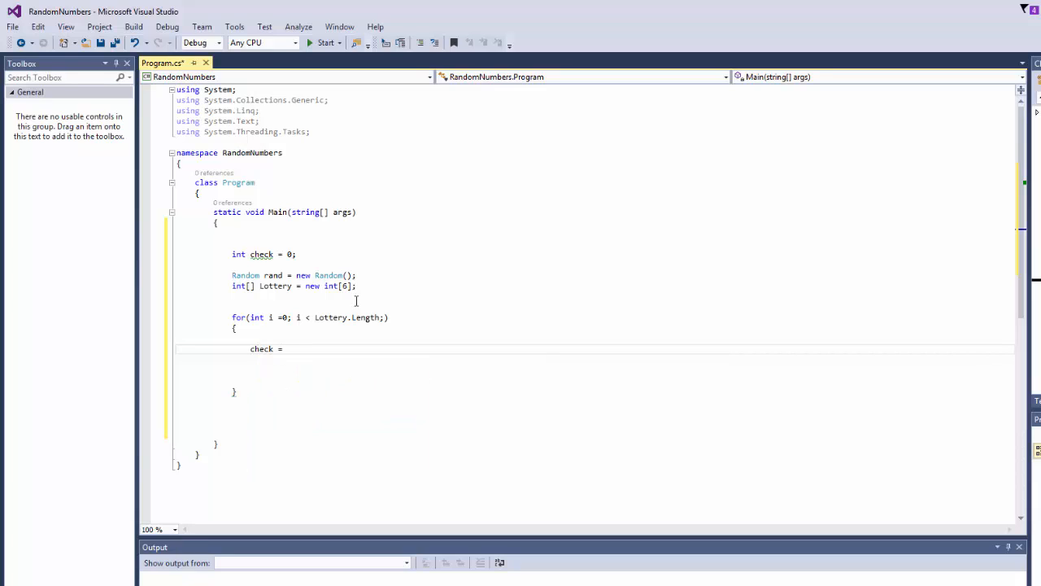
text(rand.)
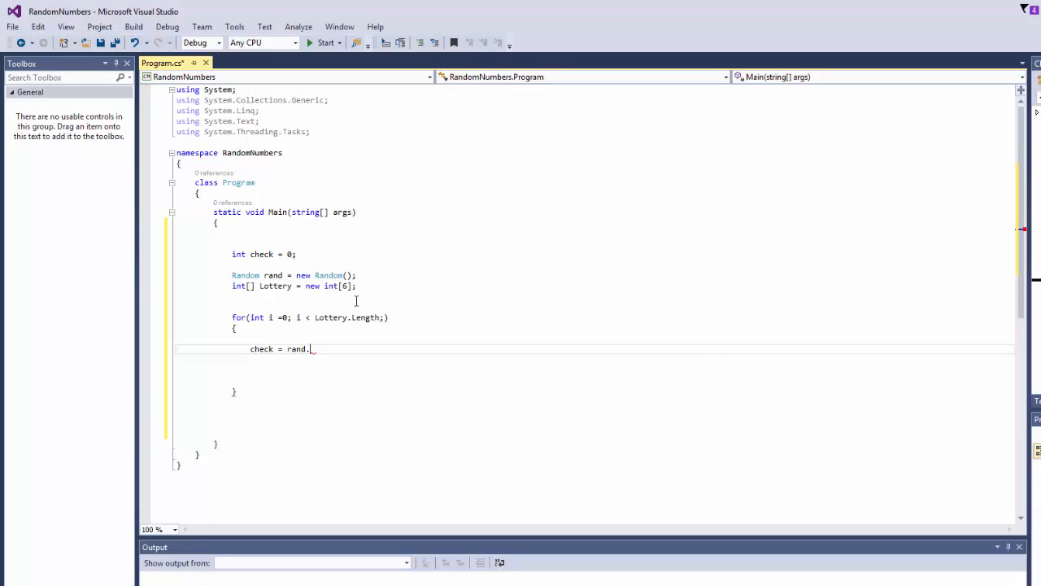
text(Next())
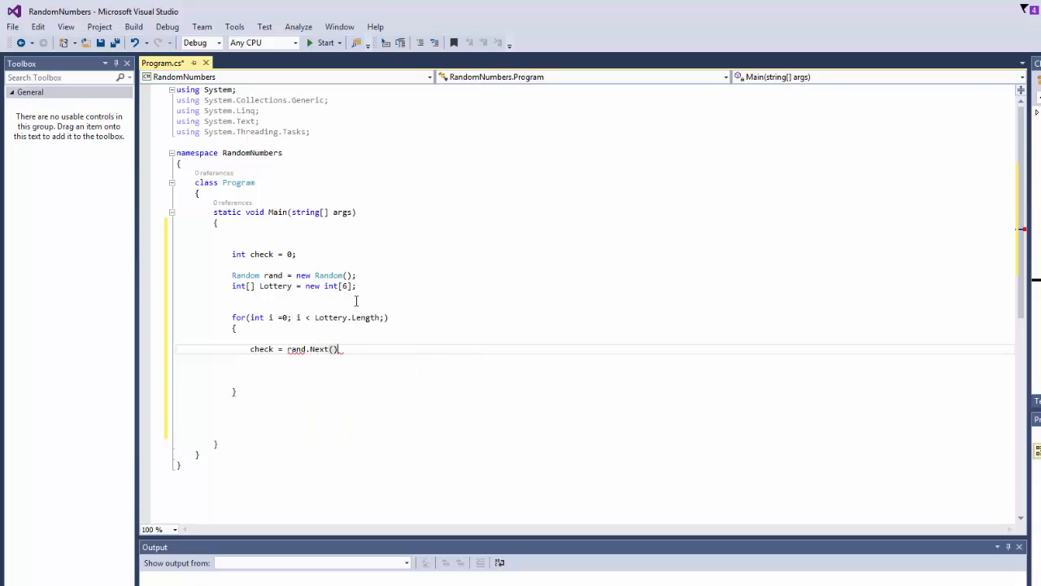
text(;)
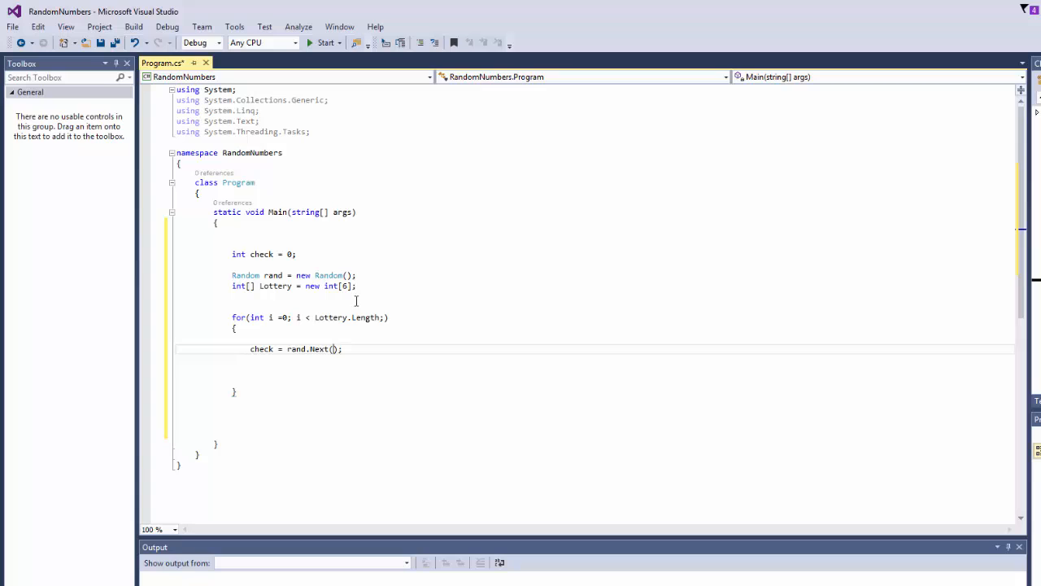
text(0,)
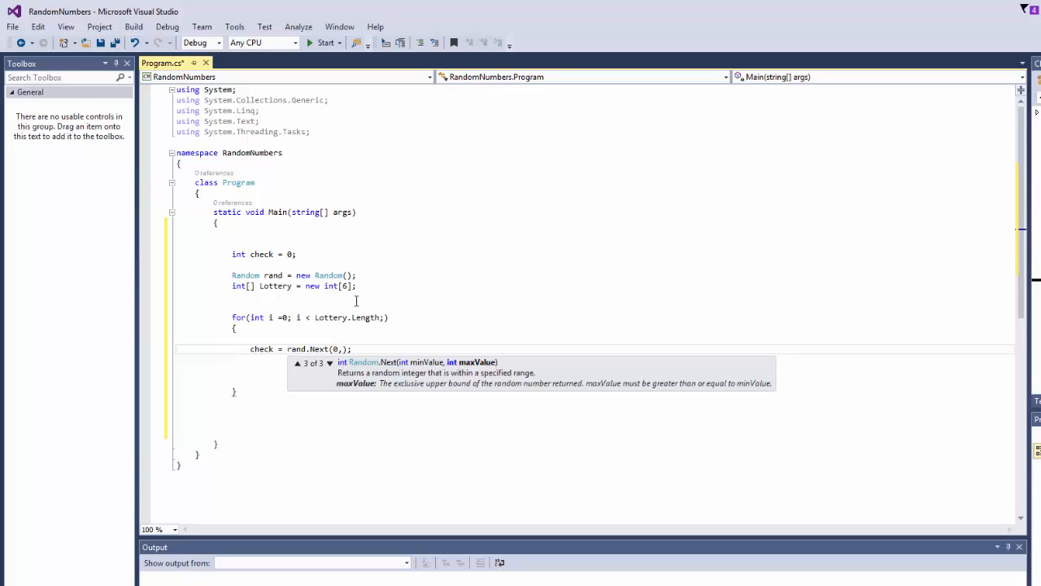
text(60)
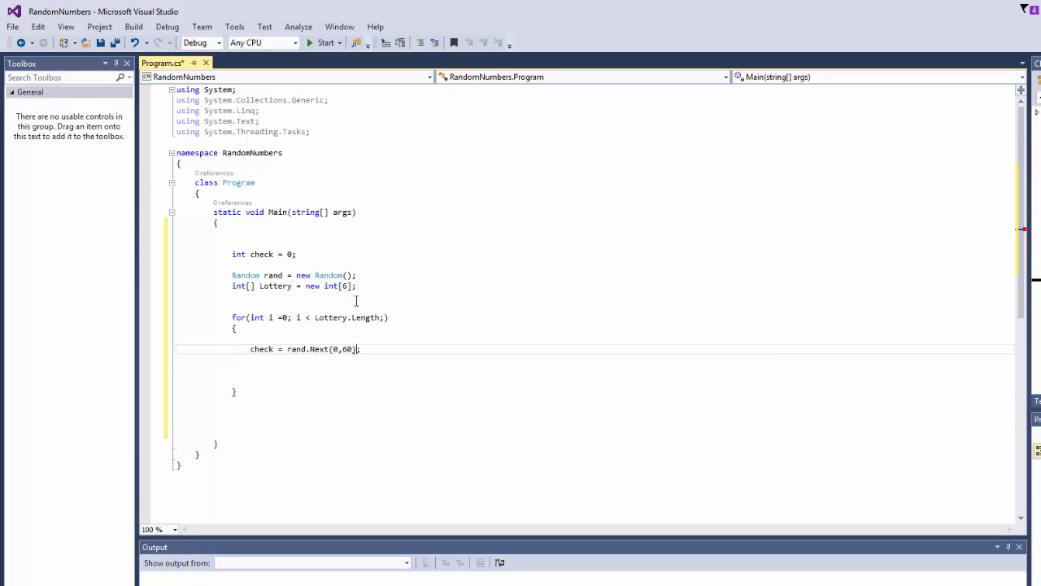
text(10)
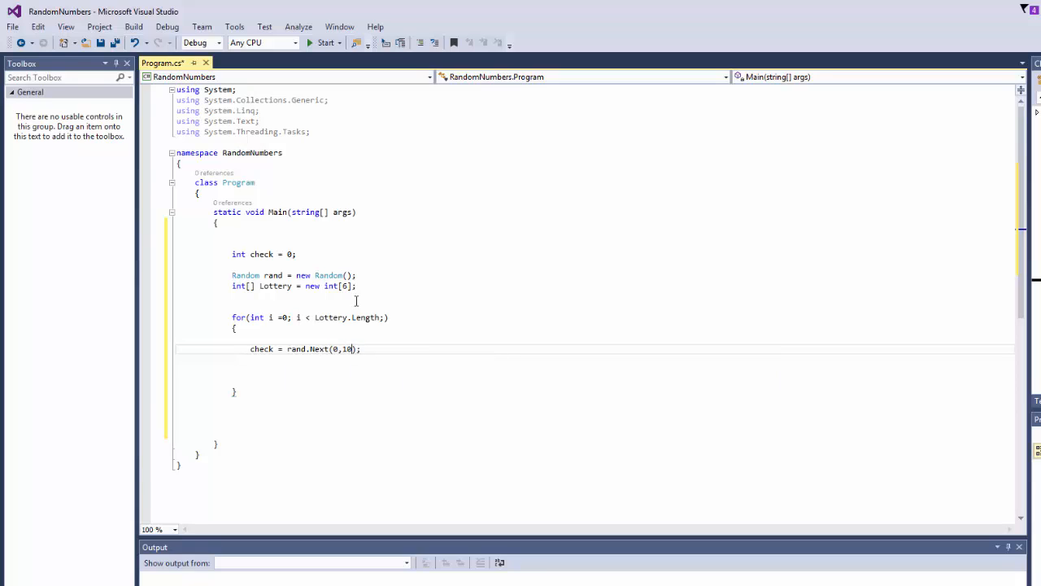
text(0)
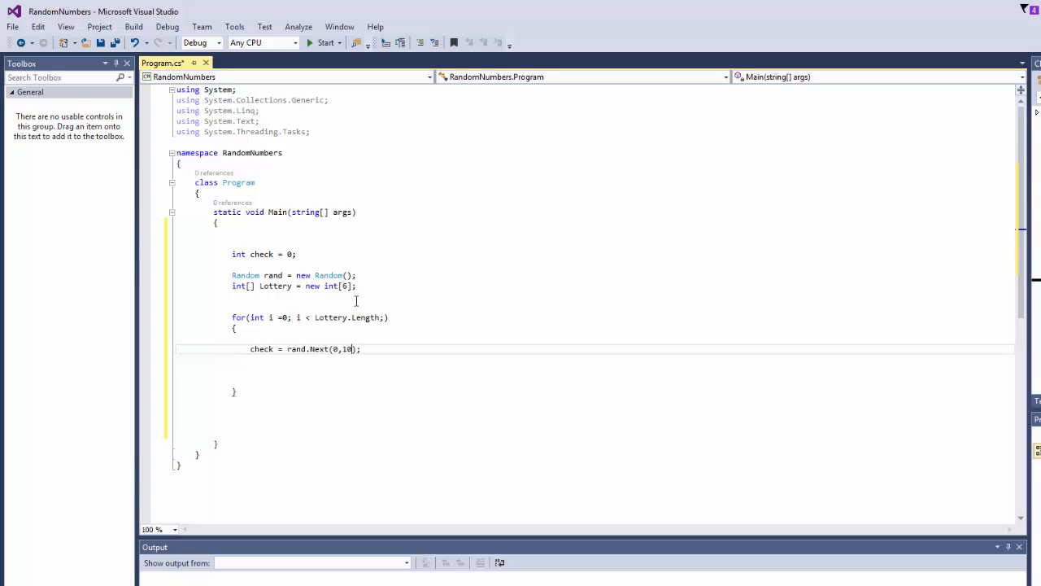
text(60)
text(Lottery)
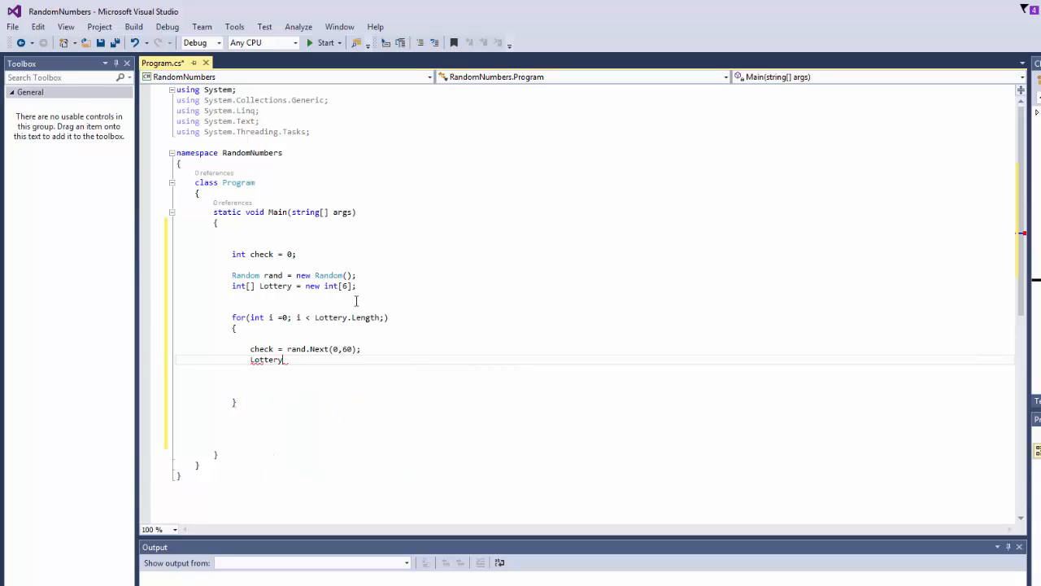
Add Lottery[i] = check, i++, Console.WriteLine(check), and Console.Read() after the loop.
text([i] = check;)
text(i++;)
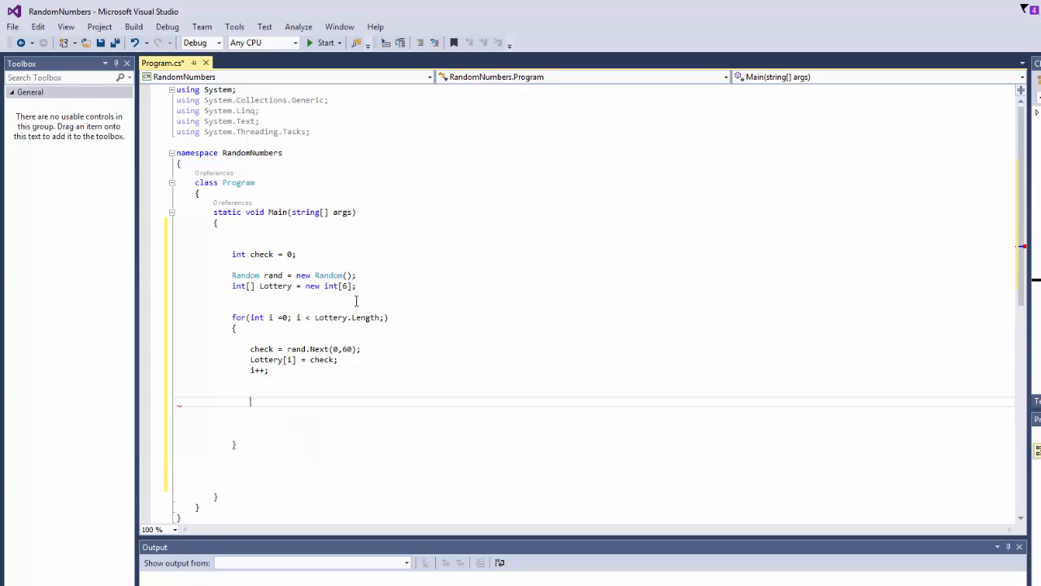
text(cons)
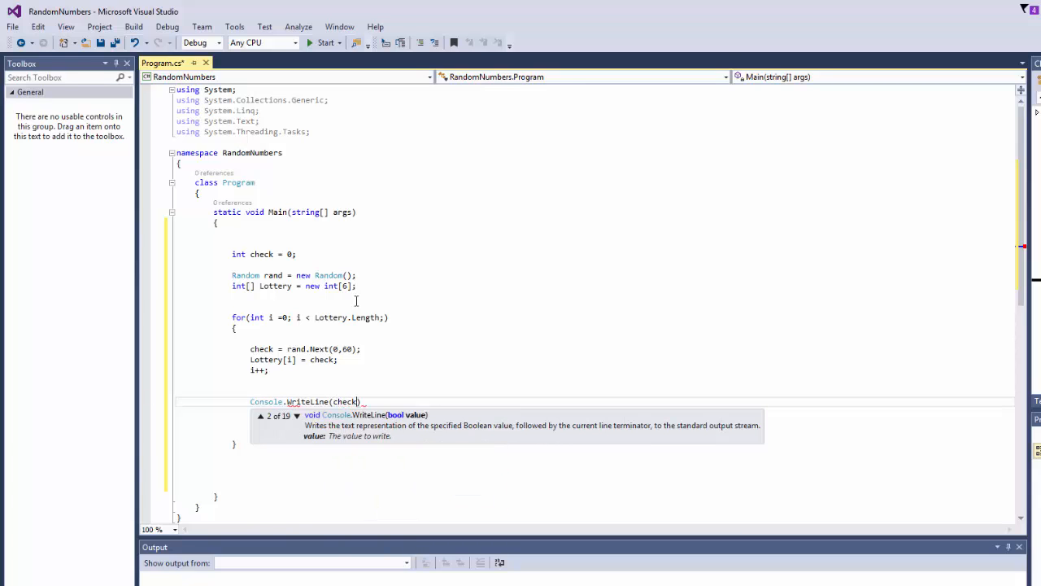
text(;)
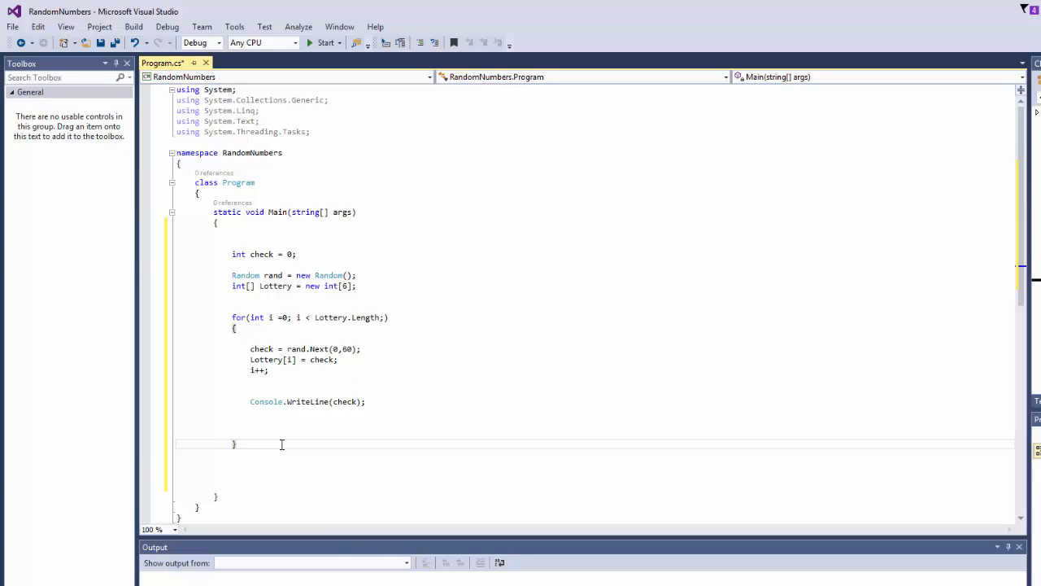
text(console.Read)
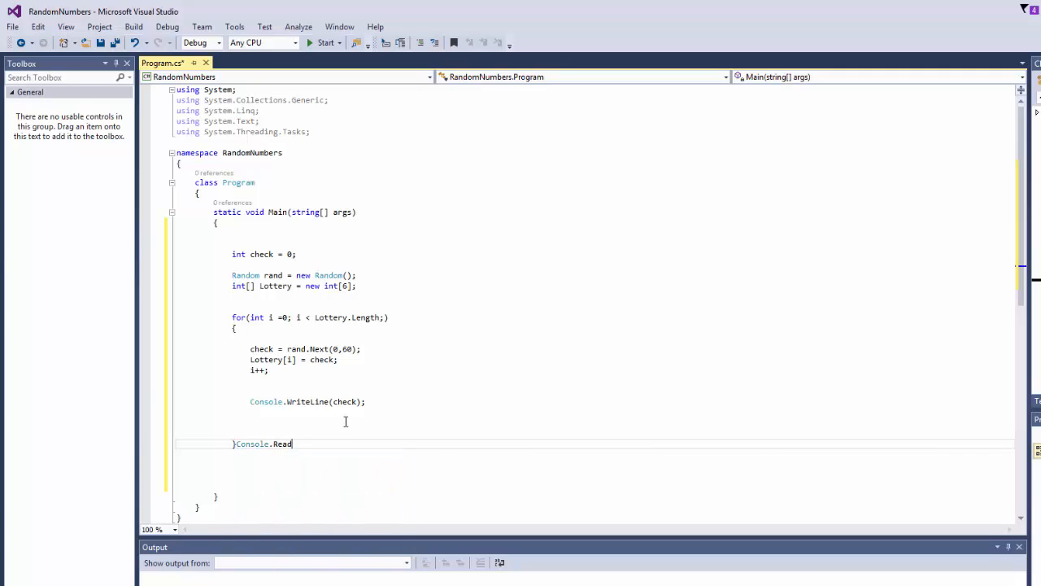
text(();)
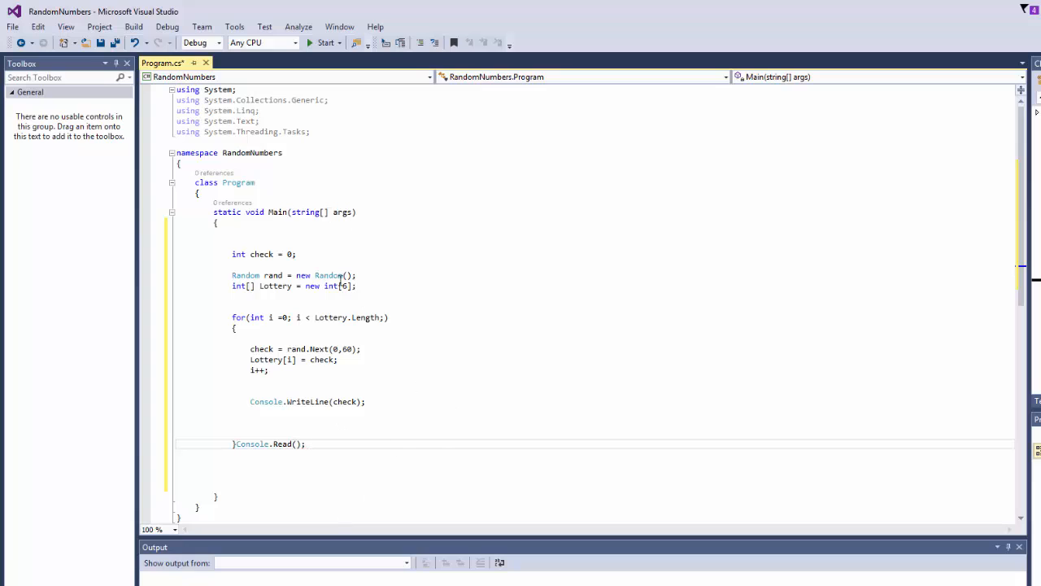
mouse_move(323, 359)
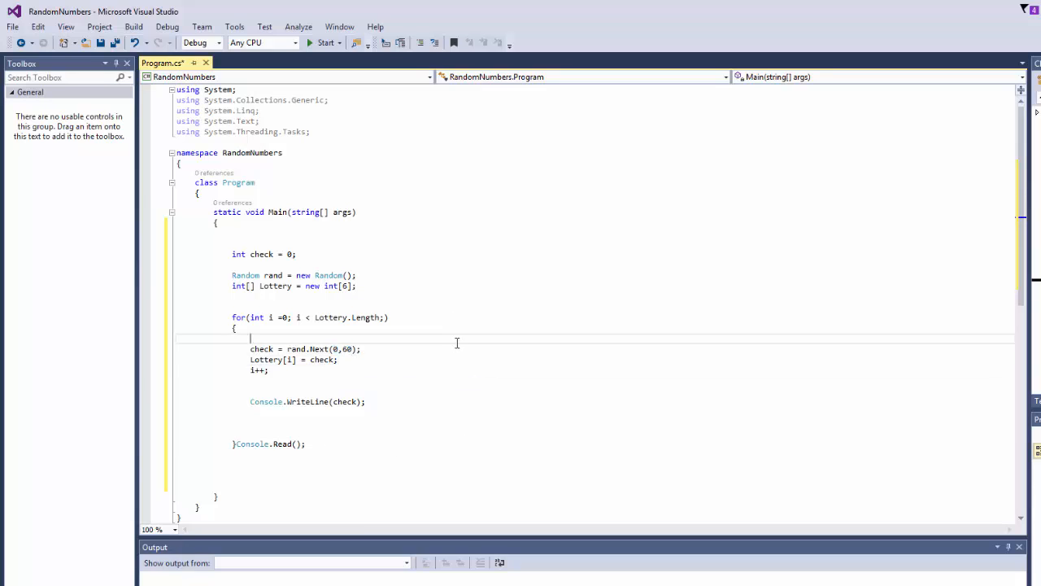
mouse_move(105, 42)
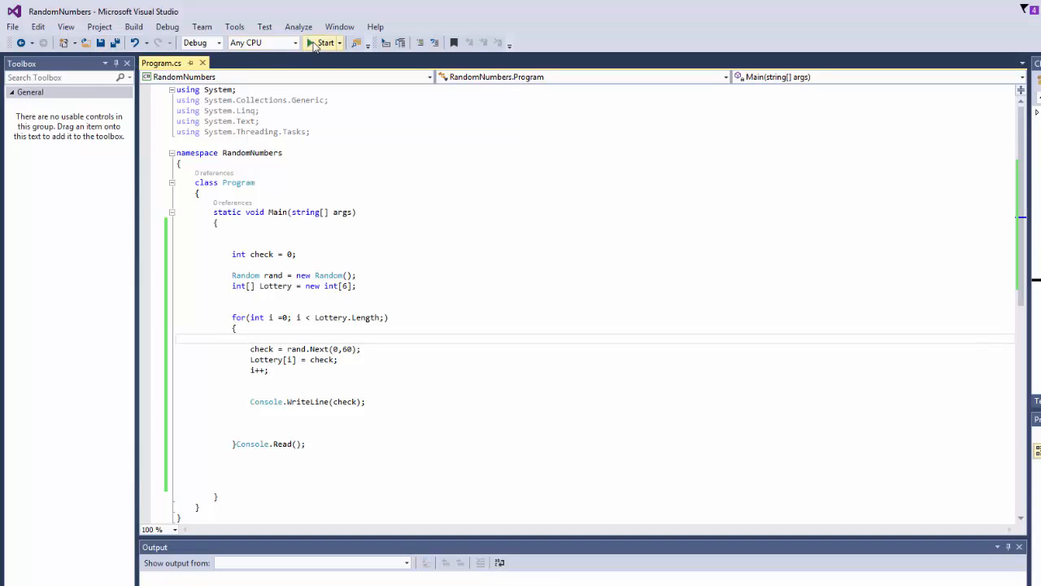
Run RandomNumbers, view the six printed numbers, then close the console.
click(323, 42)
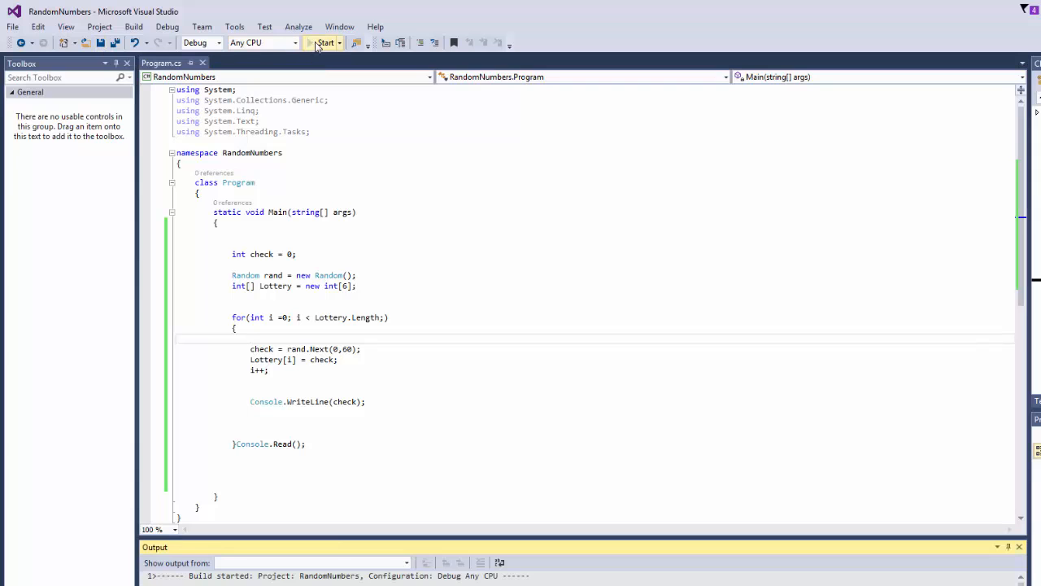
click(324, 43)
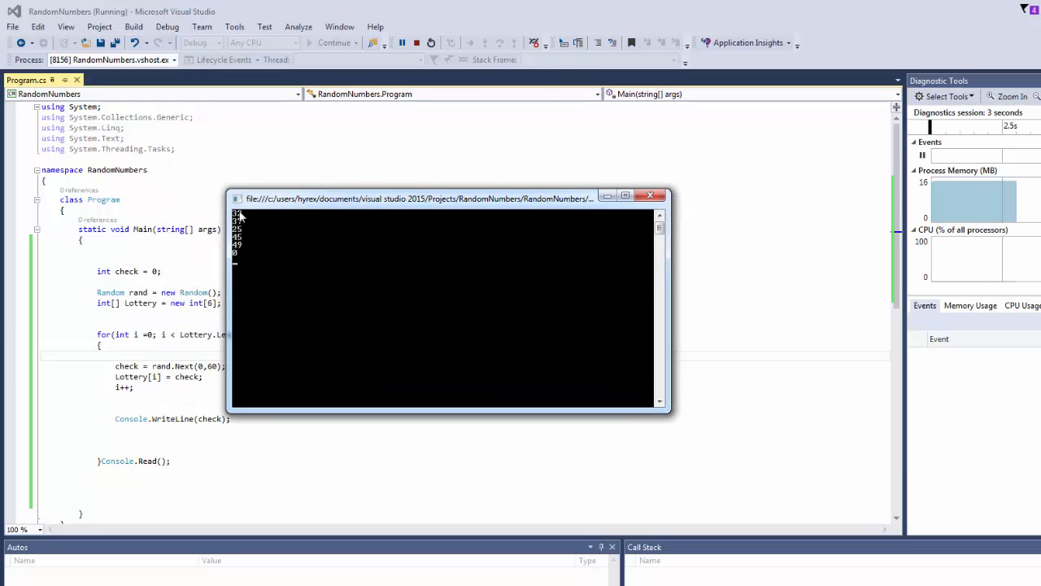
mouse_move(241, 258)
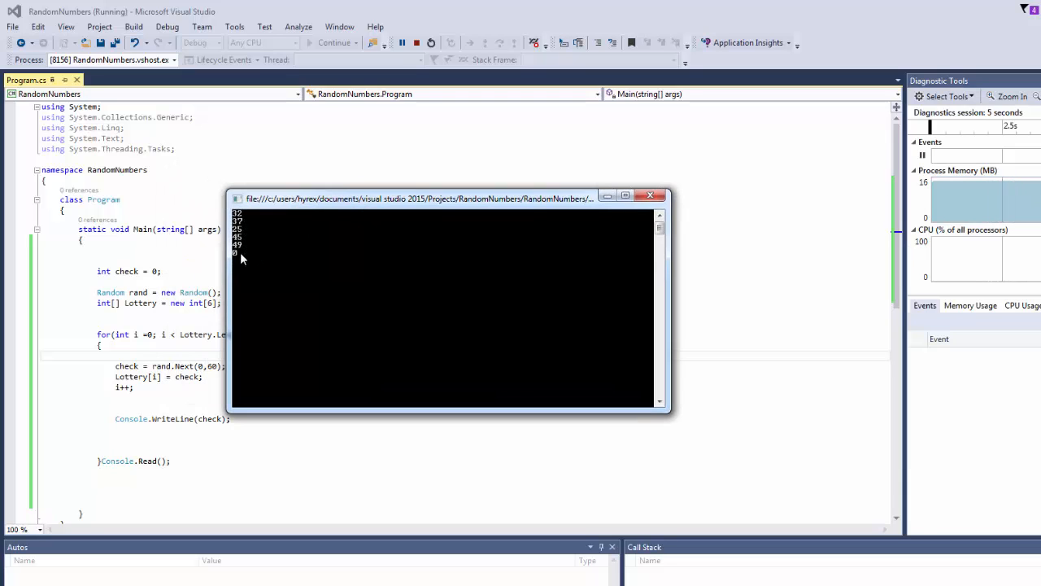
drag(421, 197, 527, 202)
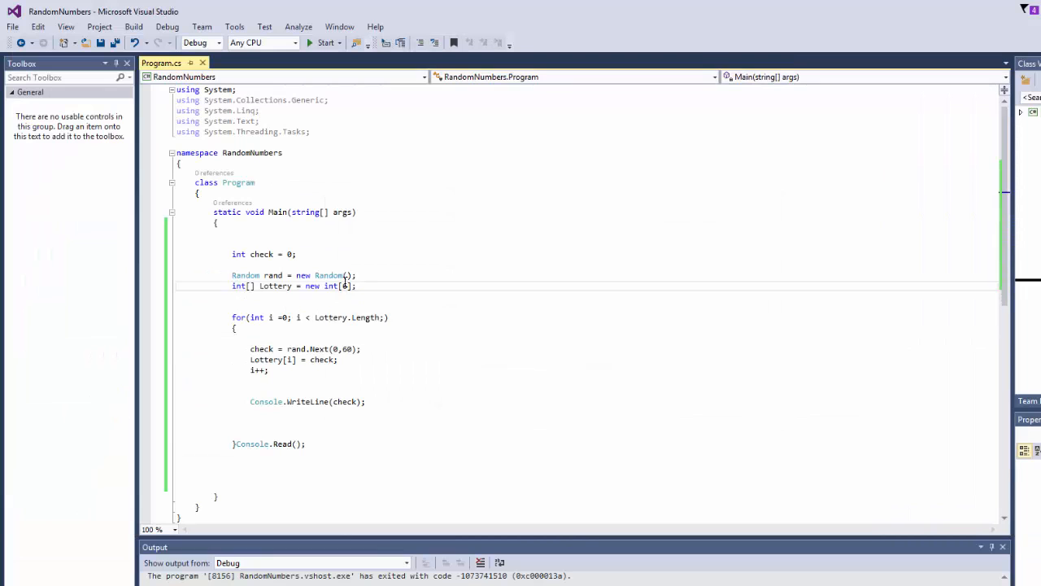
Change the Lottery size to new int[3] and rerun to print three numbers.
text(3)
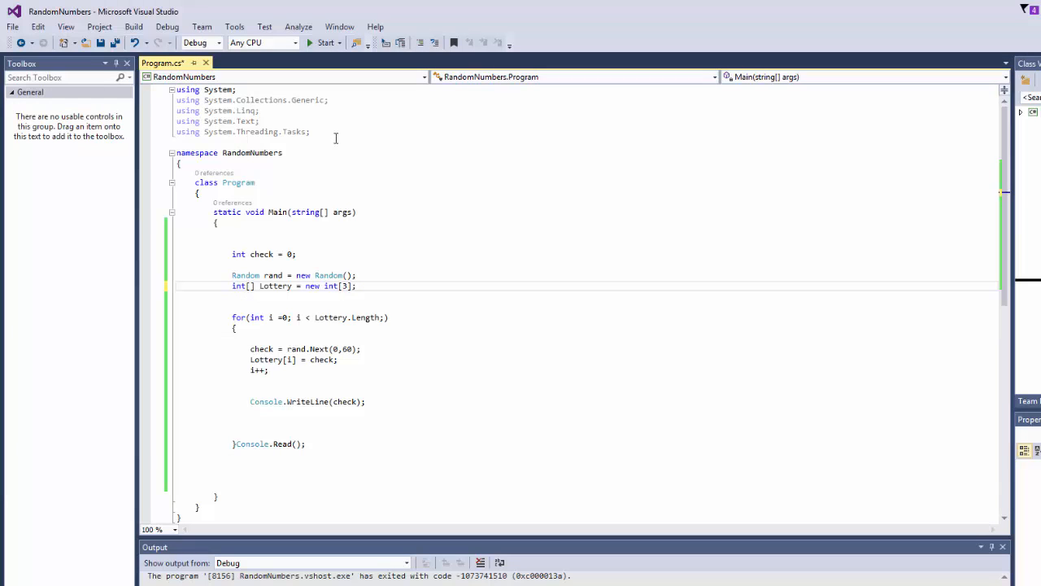
mouse_move(324, 43)
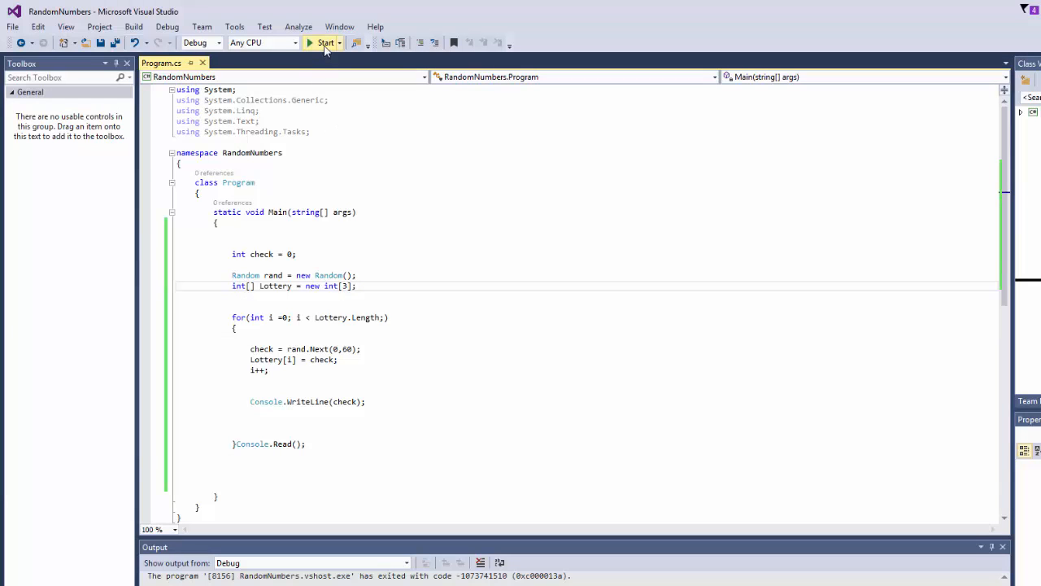
click(323, 42)
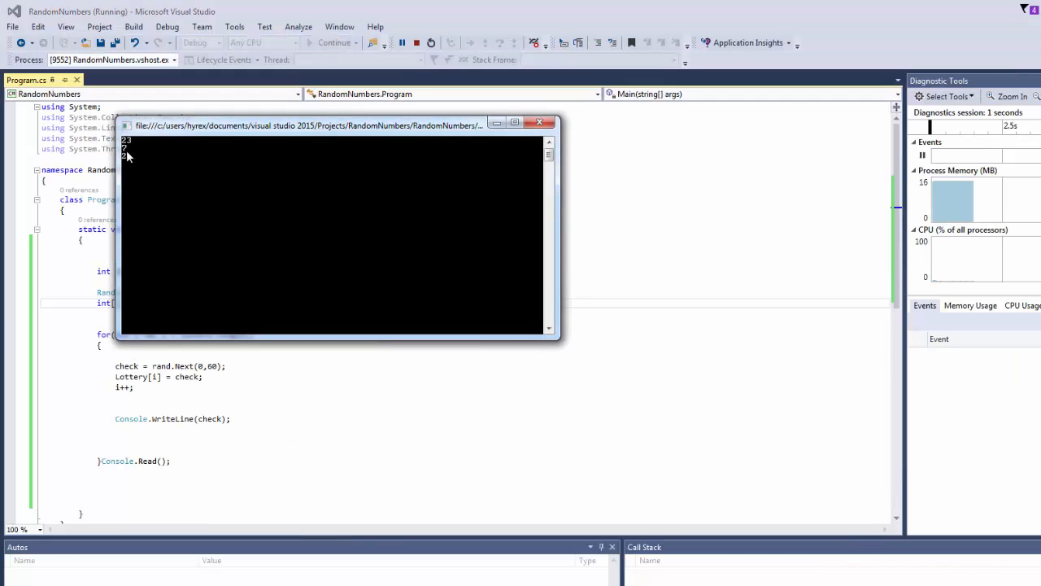